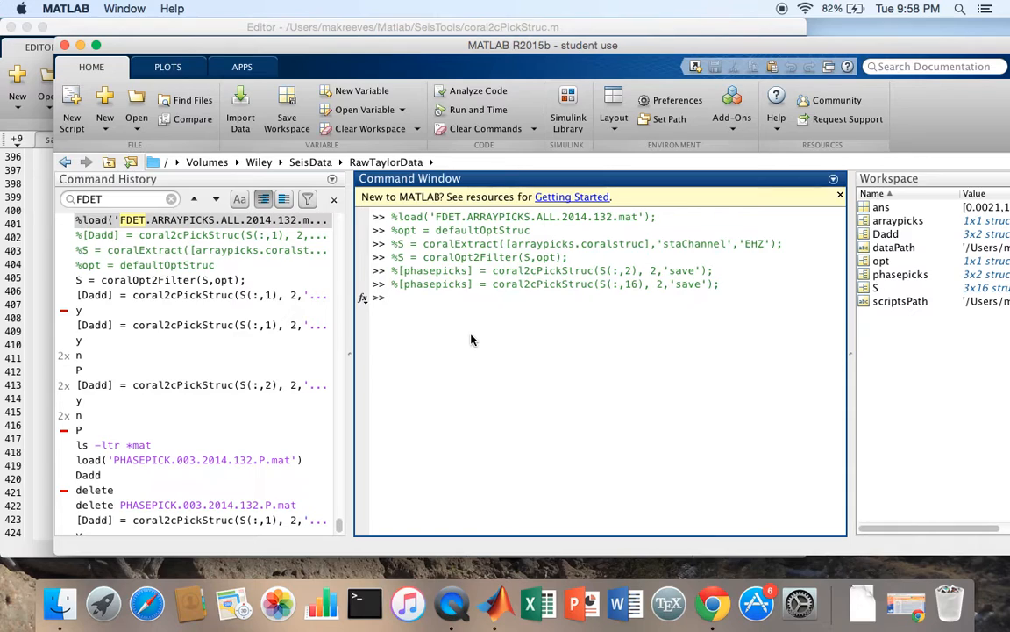
Clear the Command Window and load FDET.ARRAYPICKS.ALL.2014.132.mat.
text(S = coralOpt2Filter(S,opt);)
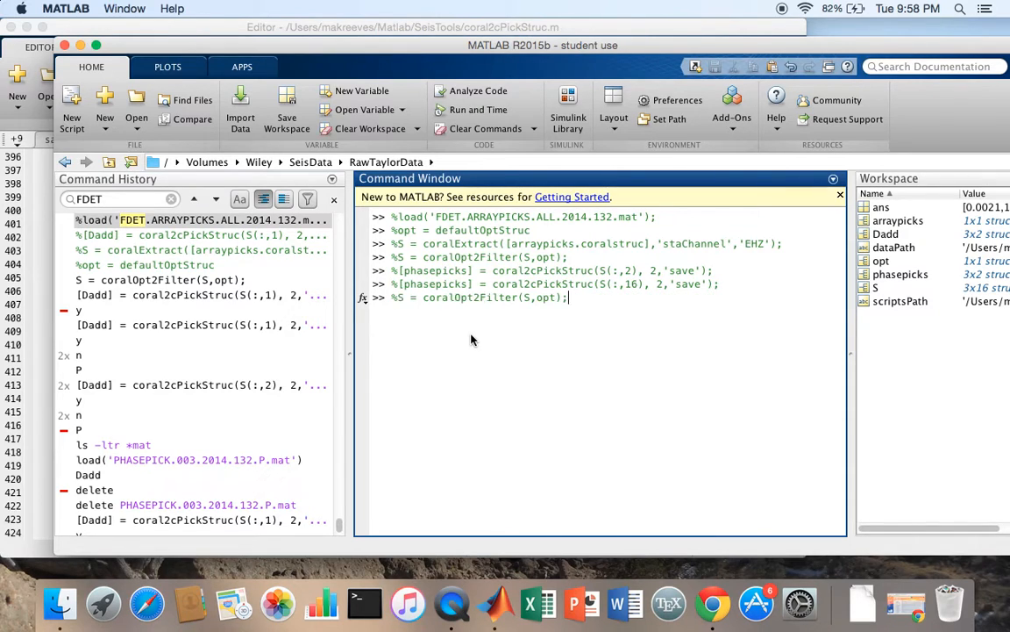
text(clc)
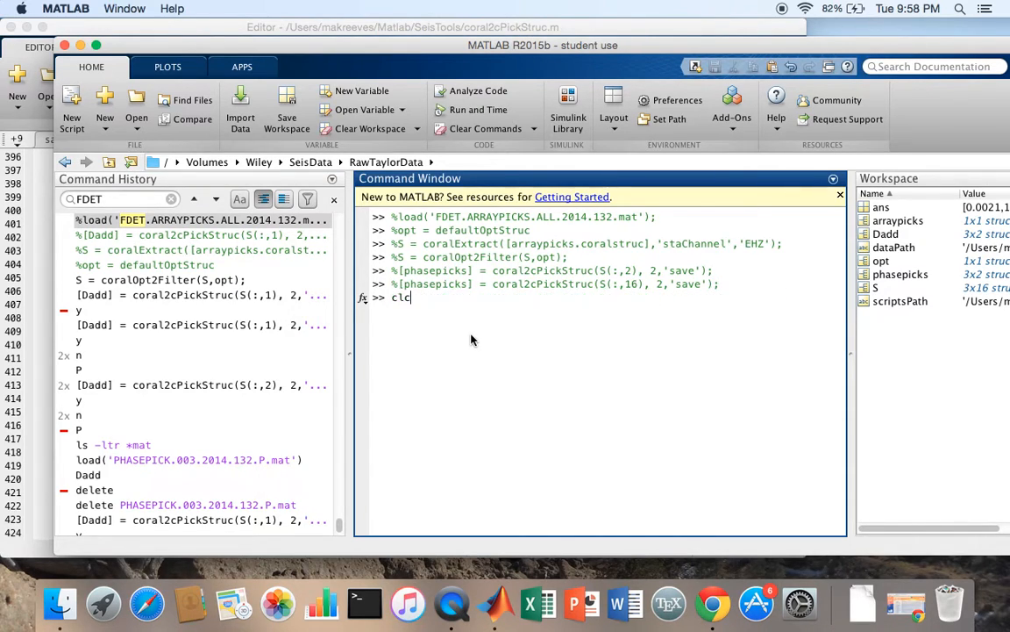
text(load('FDET.ARRAYPICKS.ALL.2014.132.mat');)
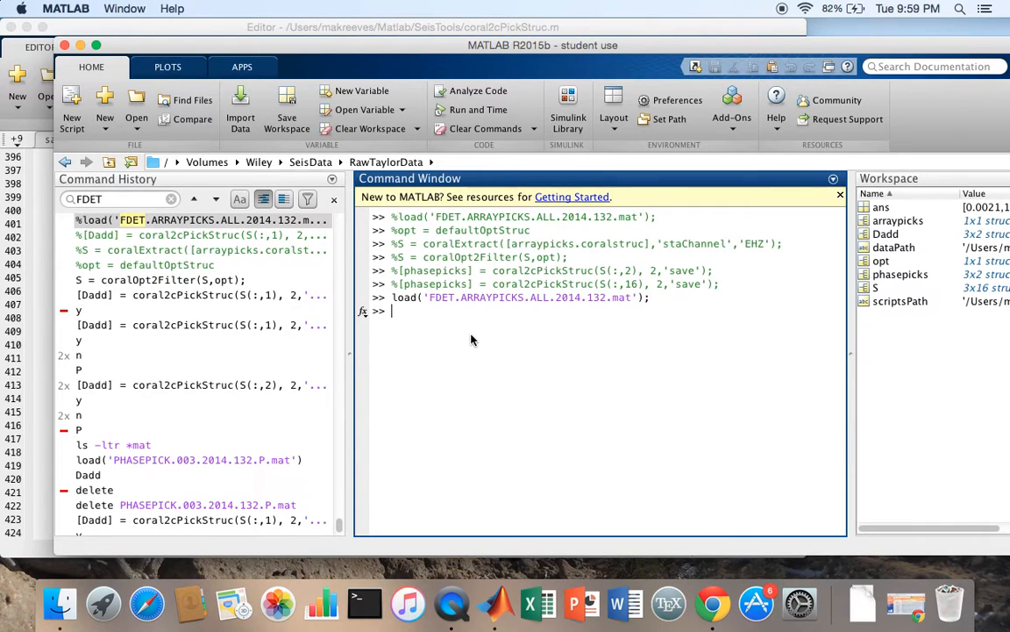
text(%opt = defaultOptStruc)
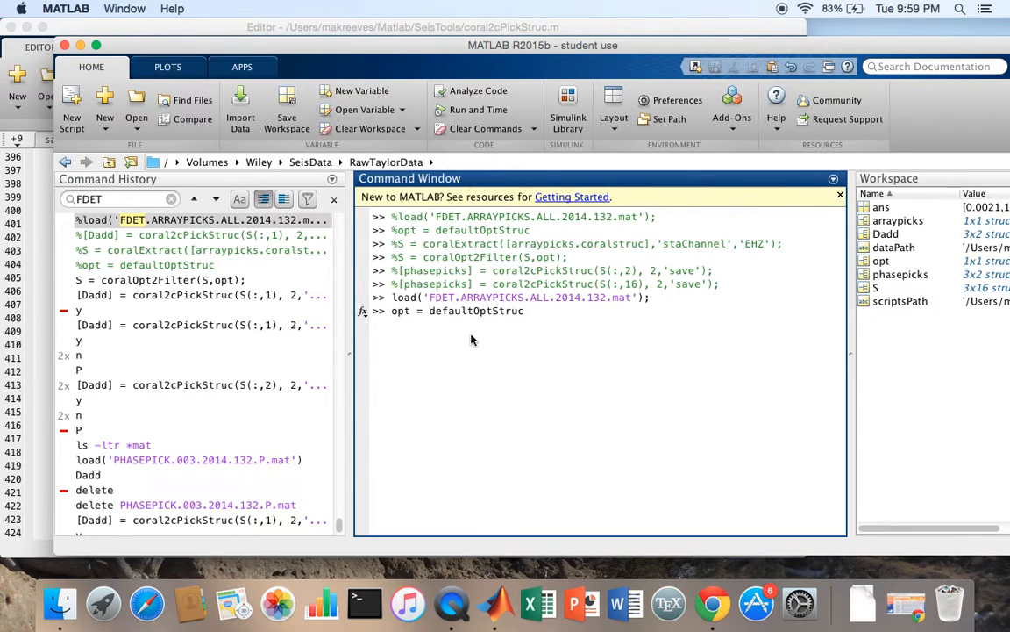
Run opt = defaultOptStruc to create the default option structure.
key(enter)
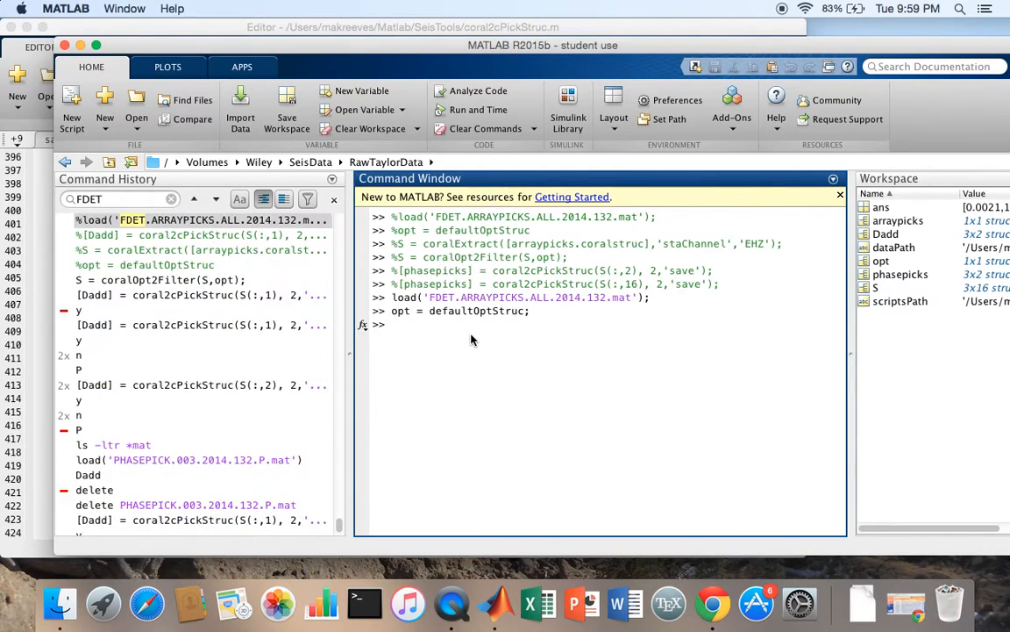
text(%S = coralOpt2Filter(S,opt);)
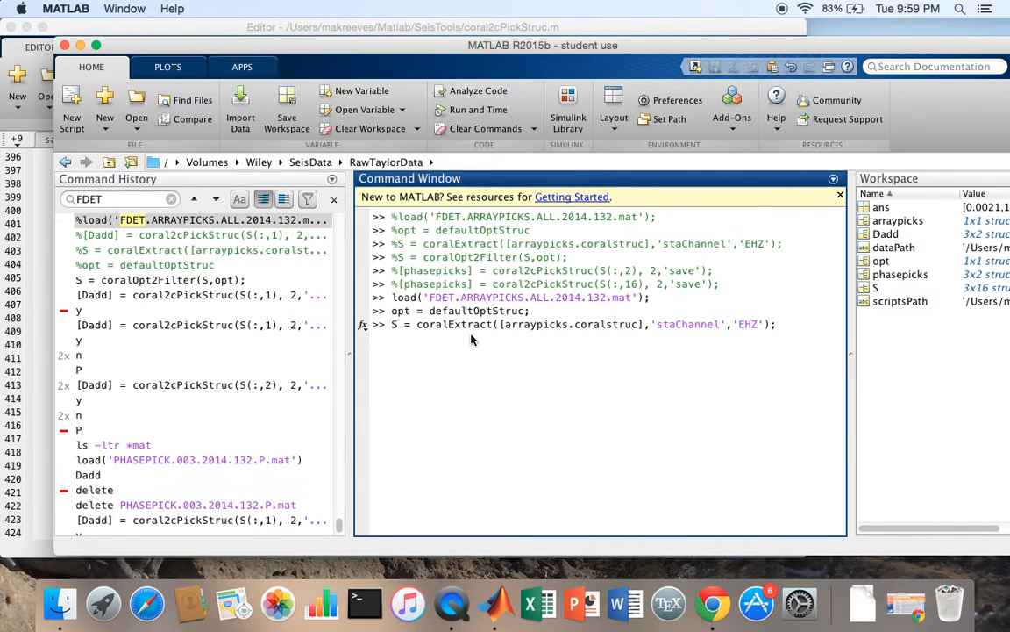
mouse_move(745, 327)
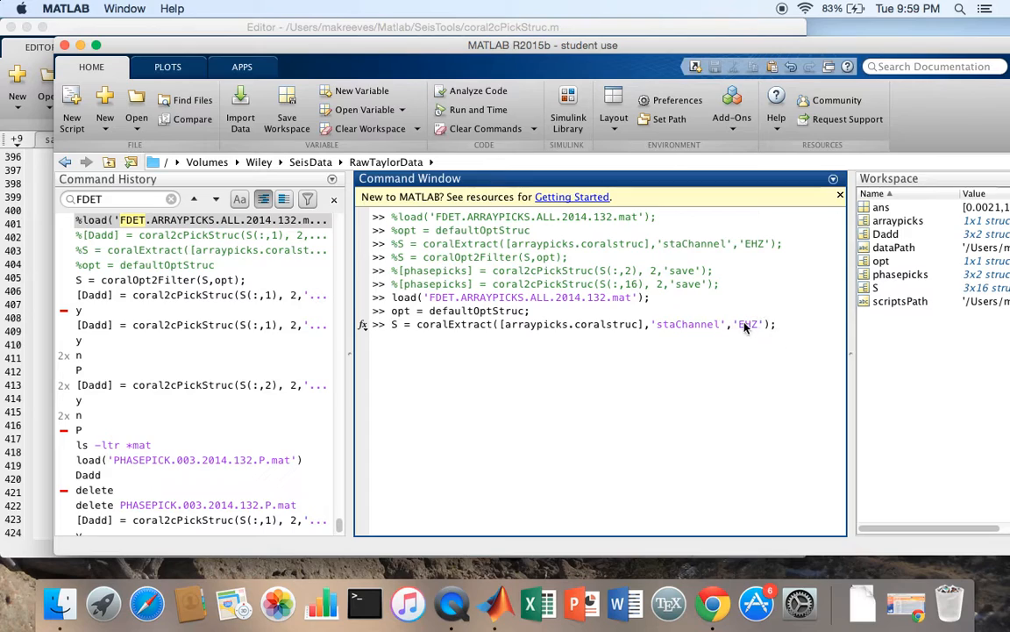
mouse_move(483, 324)
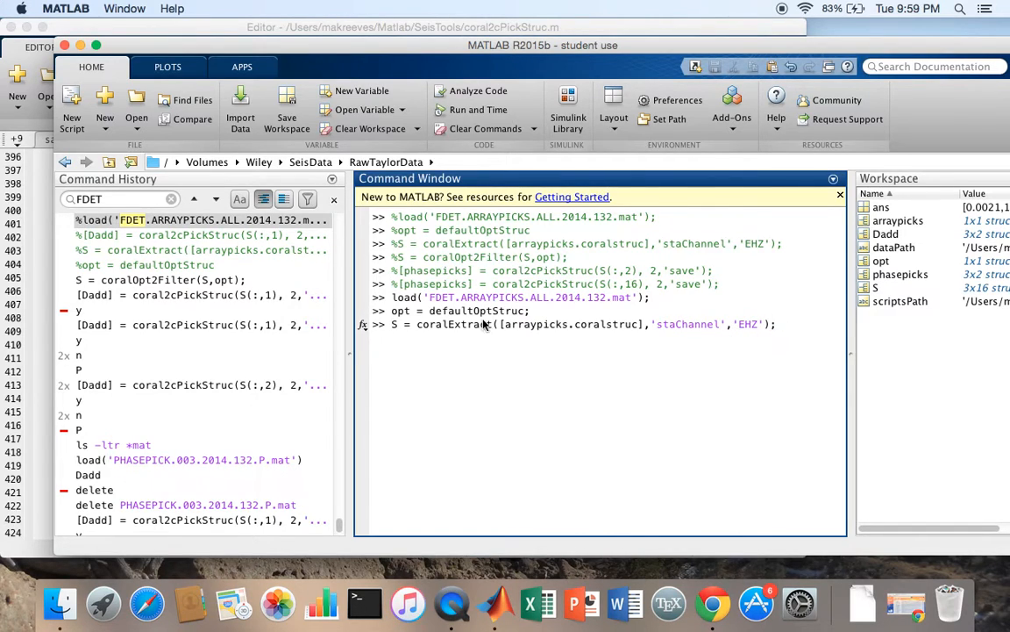
mouse_move(507, 328)
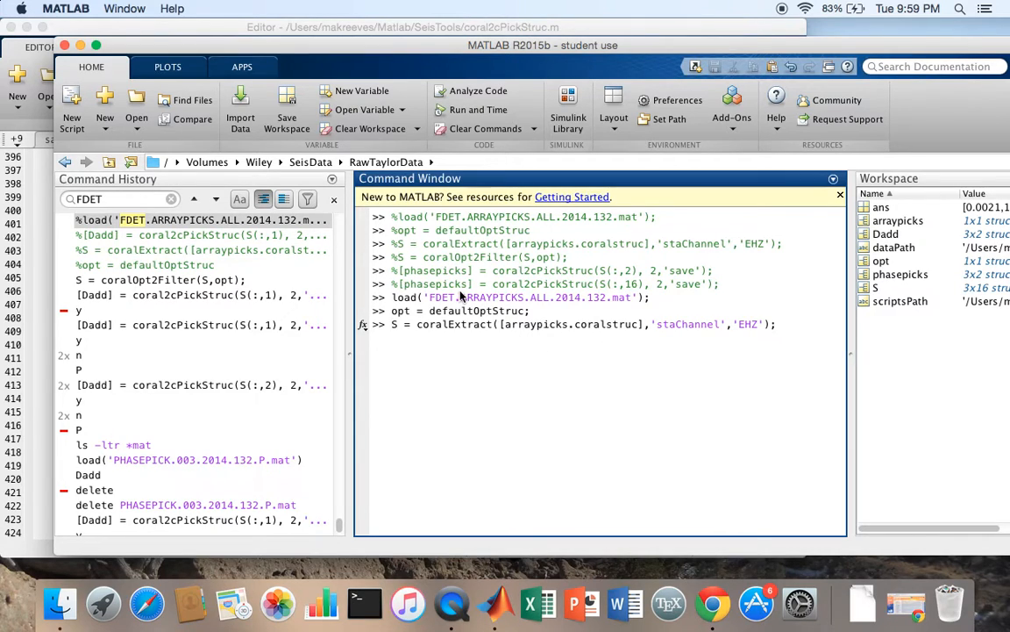
mouse_move(610, 336)
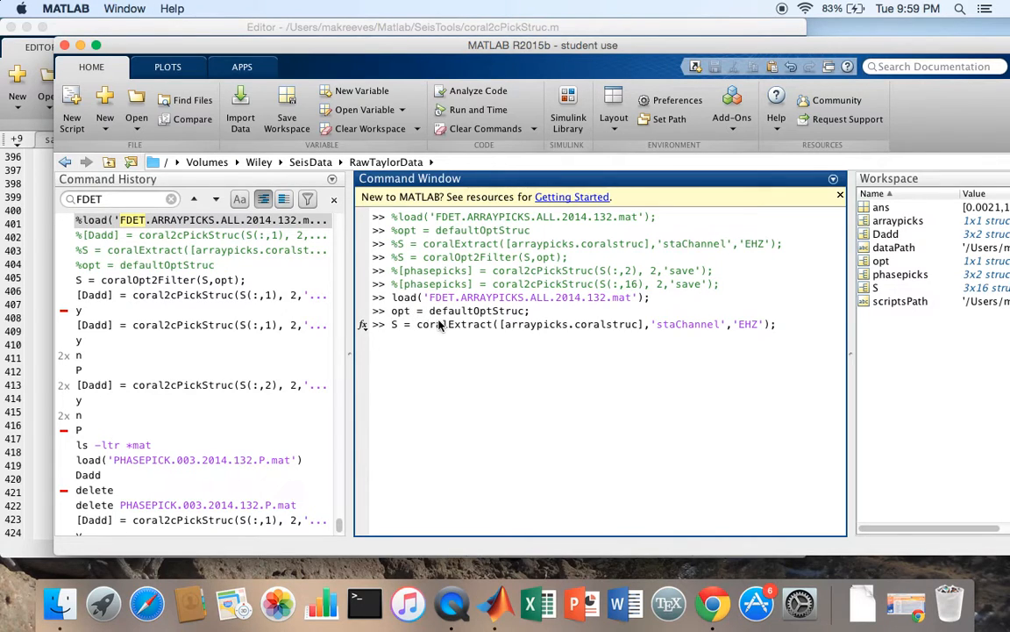
mouse_move(463, 309)
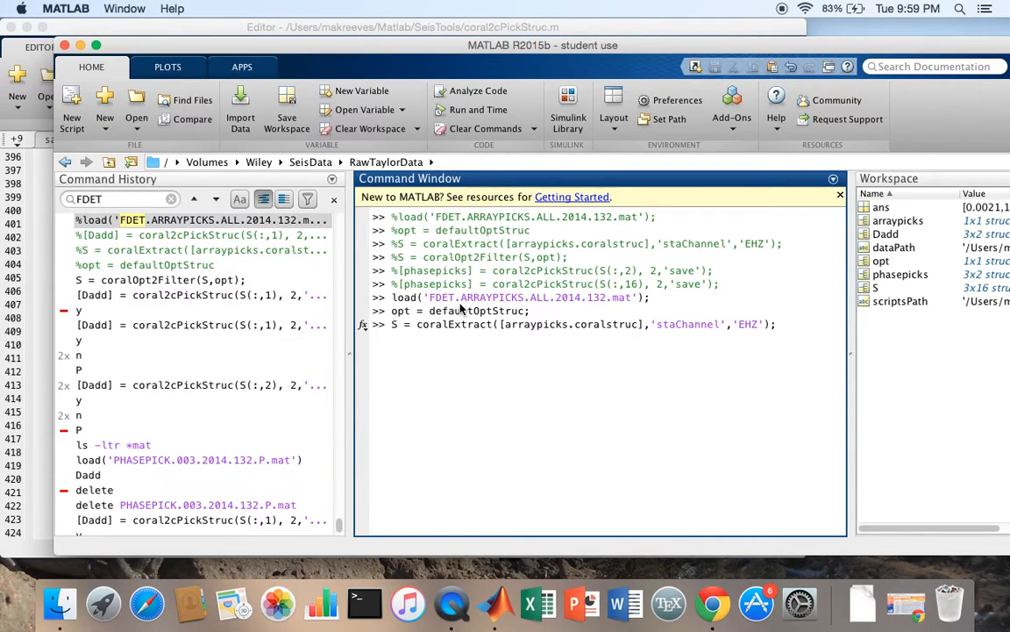
mouse_move(618, 338)
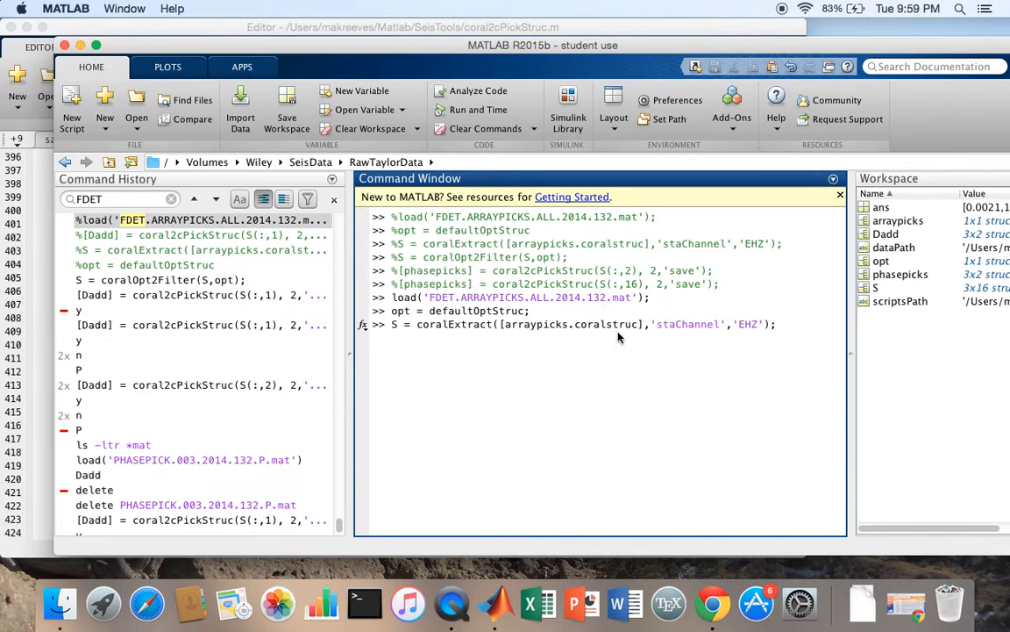
mouse_move(524, 337)
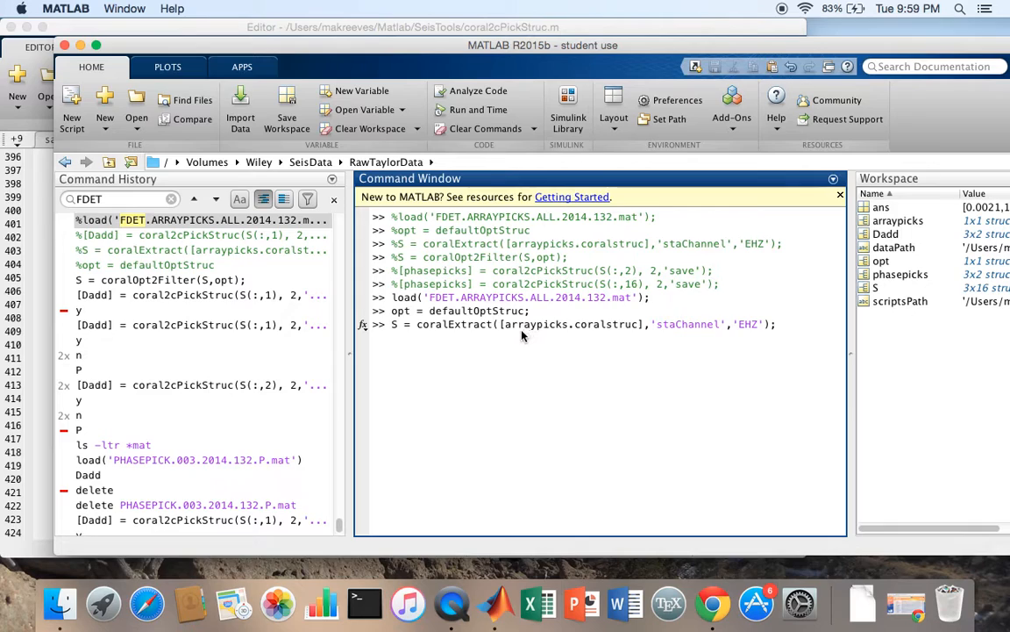
mouse_move(634, 337)
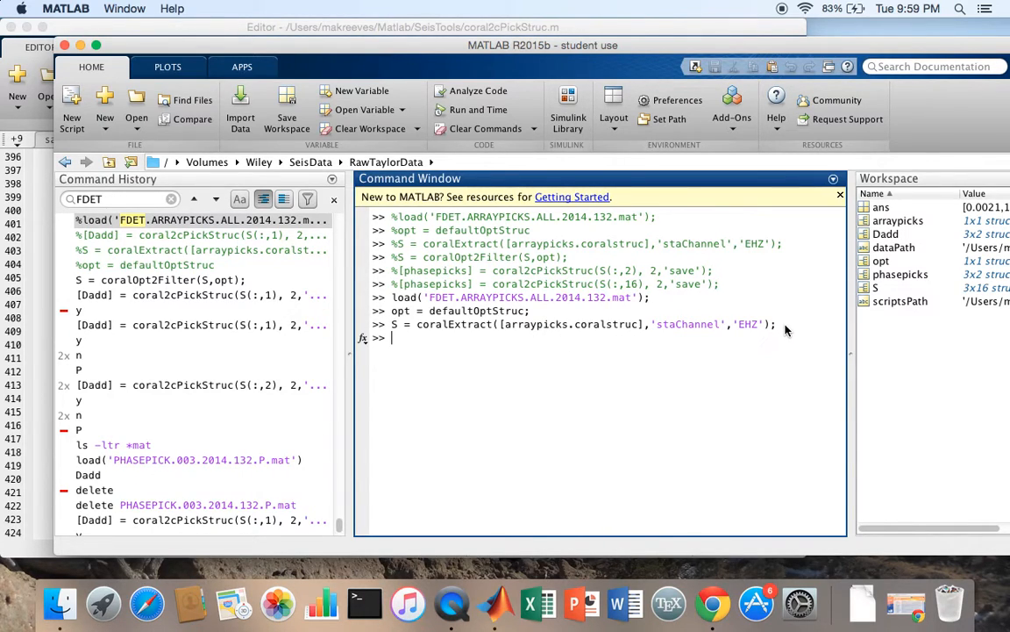
Display S as a 3x16 struct array with its station fields.
text(S)
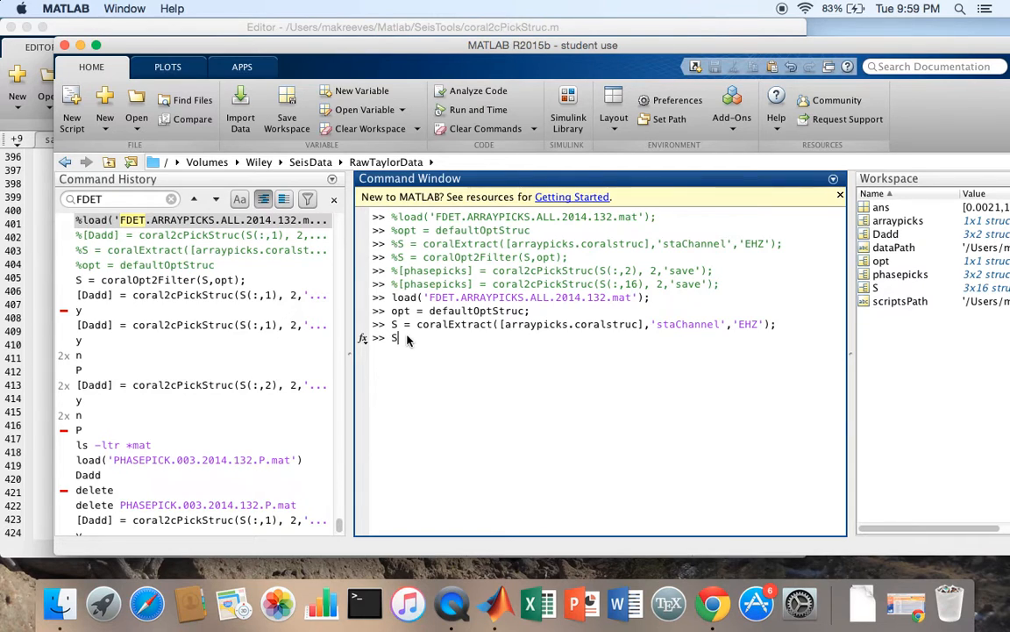
key(enter)
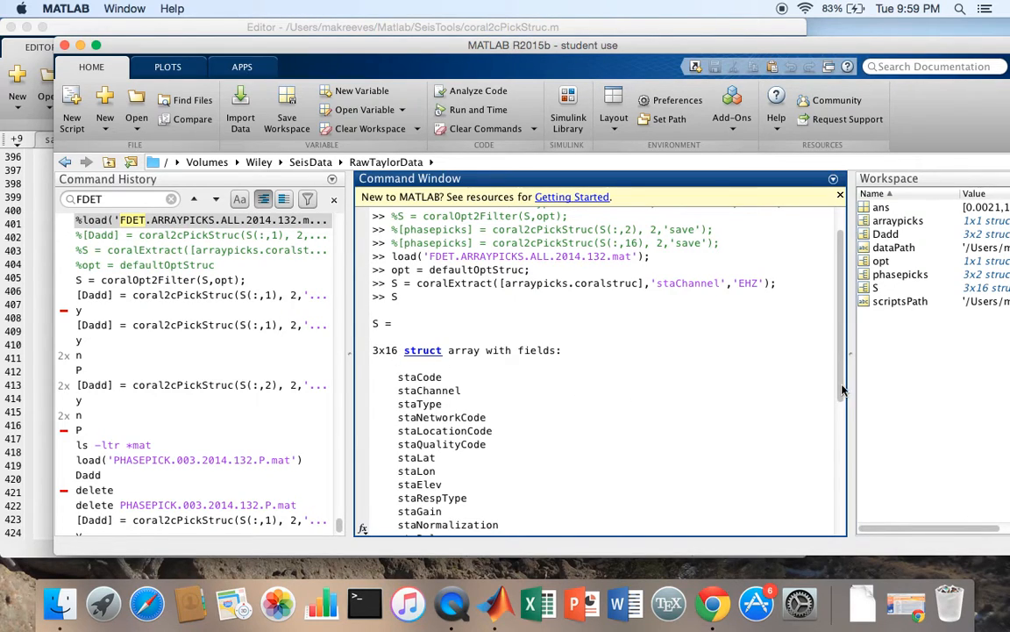
mouse_move(500, 282)
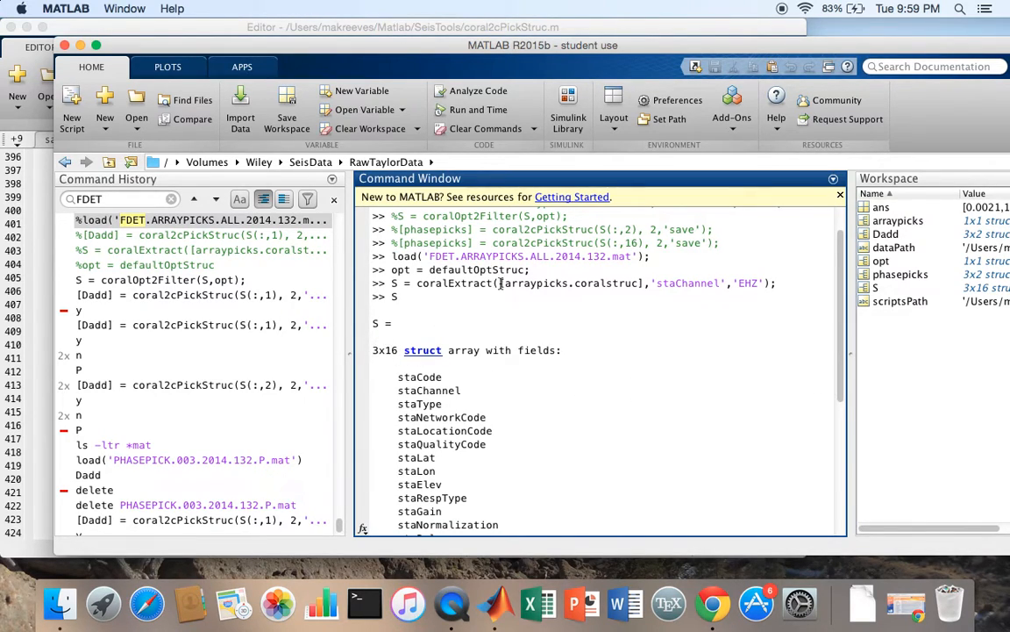
mouse_move(757, 274)
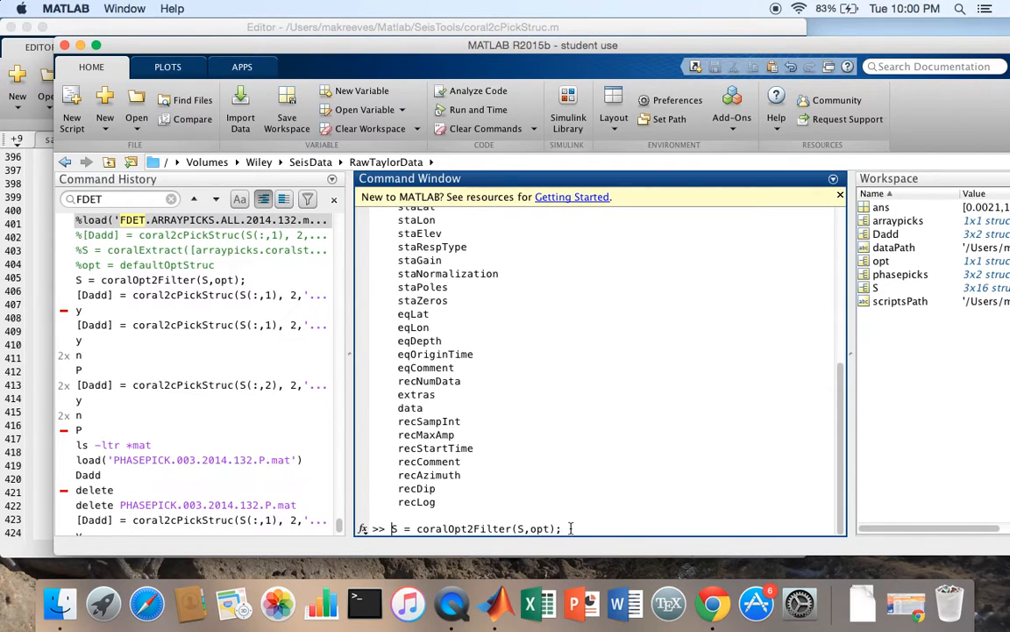
Run S = coralOpt2Filter(S,opt) to filter the seismograms with the default options.
key(enter)
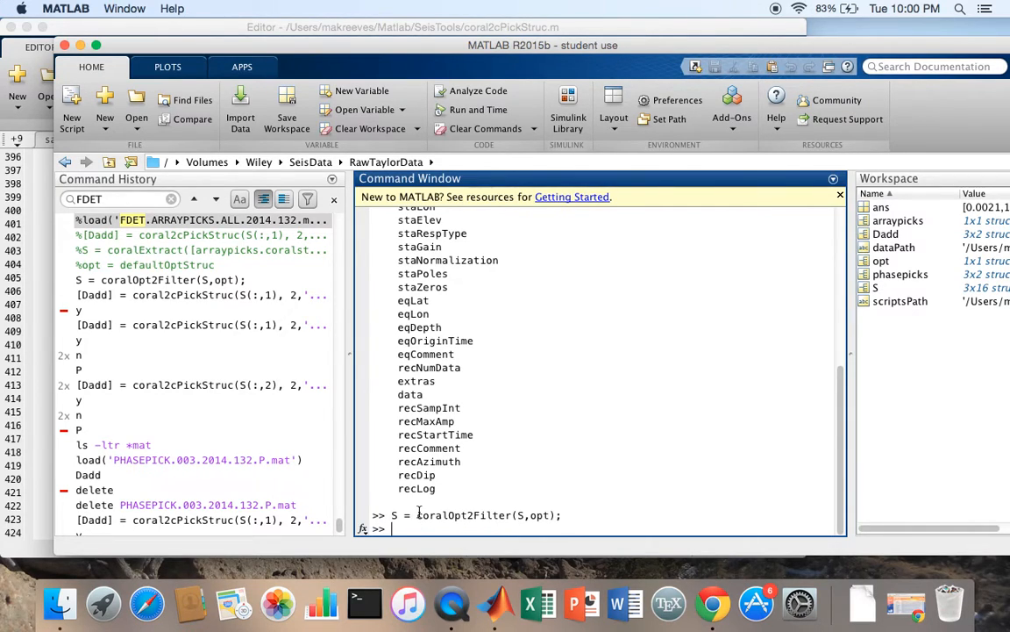
text(load('FDET.ARRAYPICKS.ALL.2014.132.mat');)
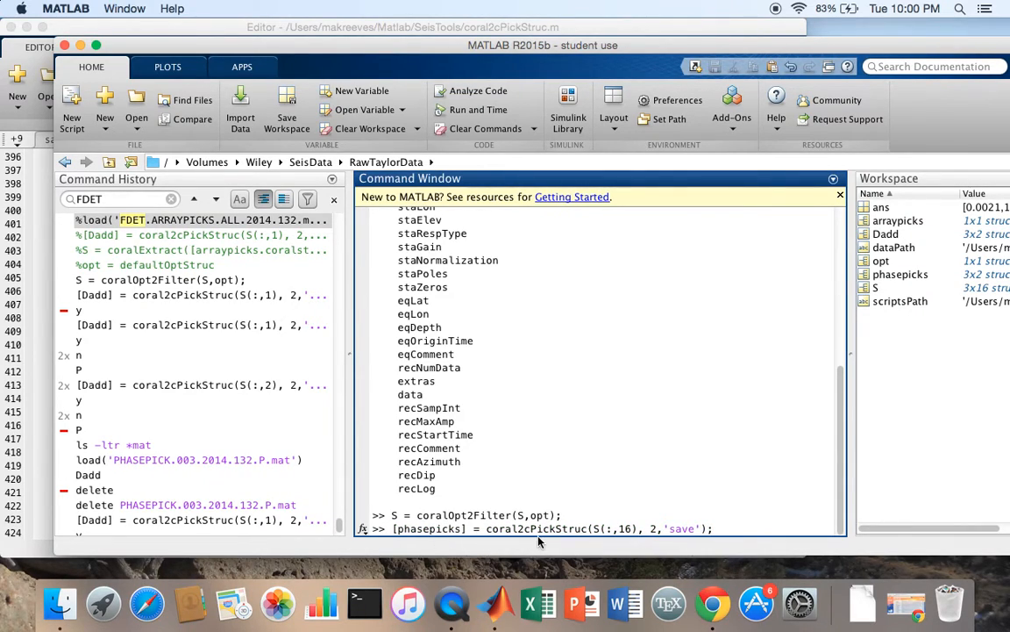
mouse_move(567, 548)
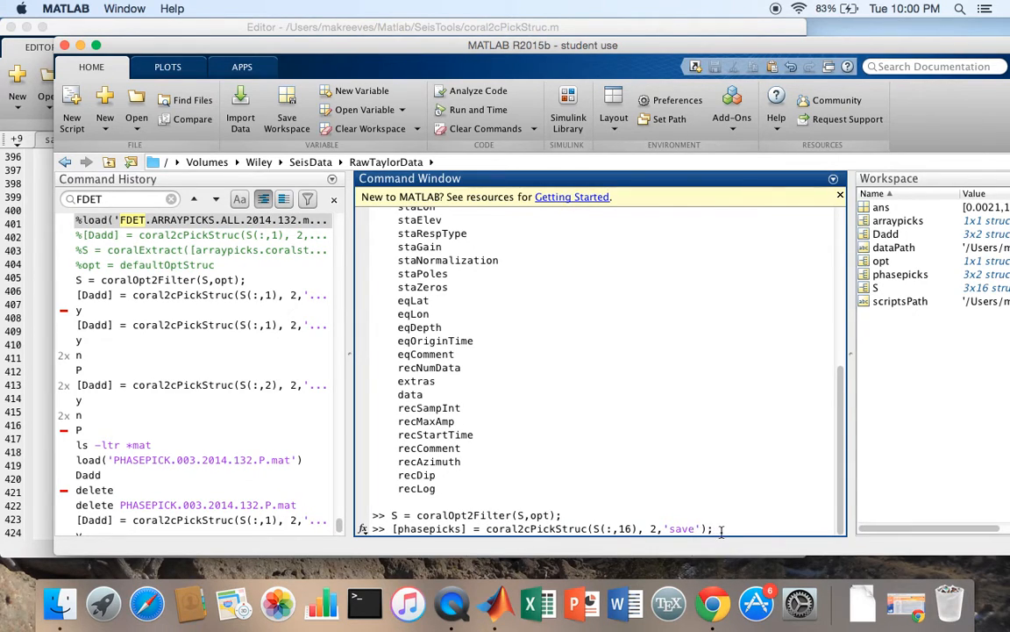
mouse_move(656, 528)
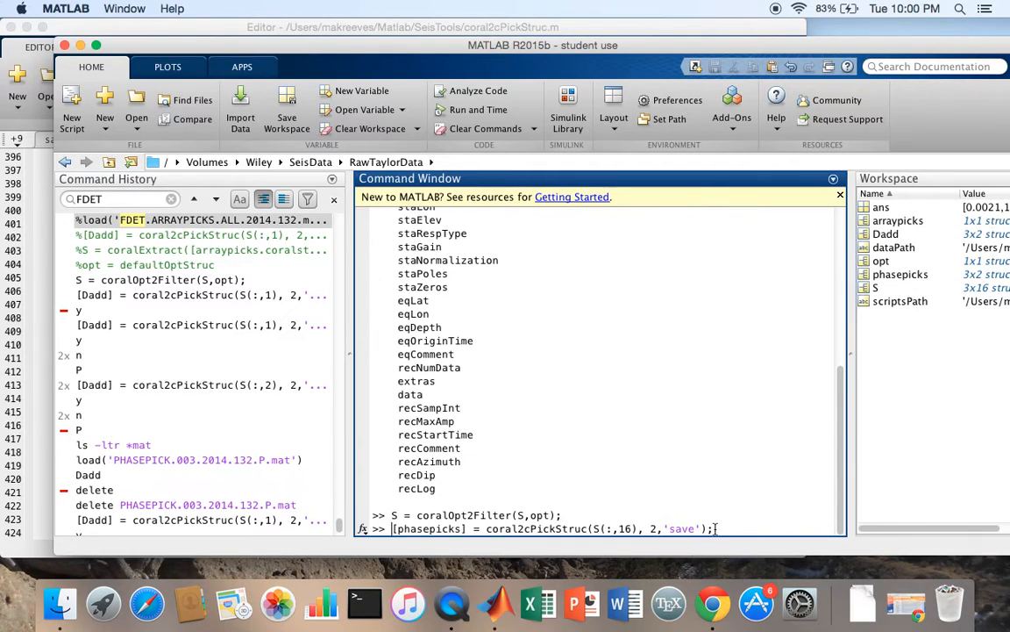
mouse_move(797, 545)
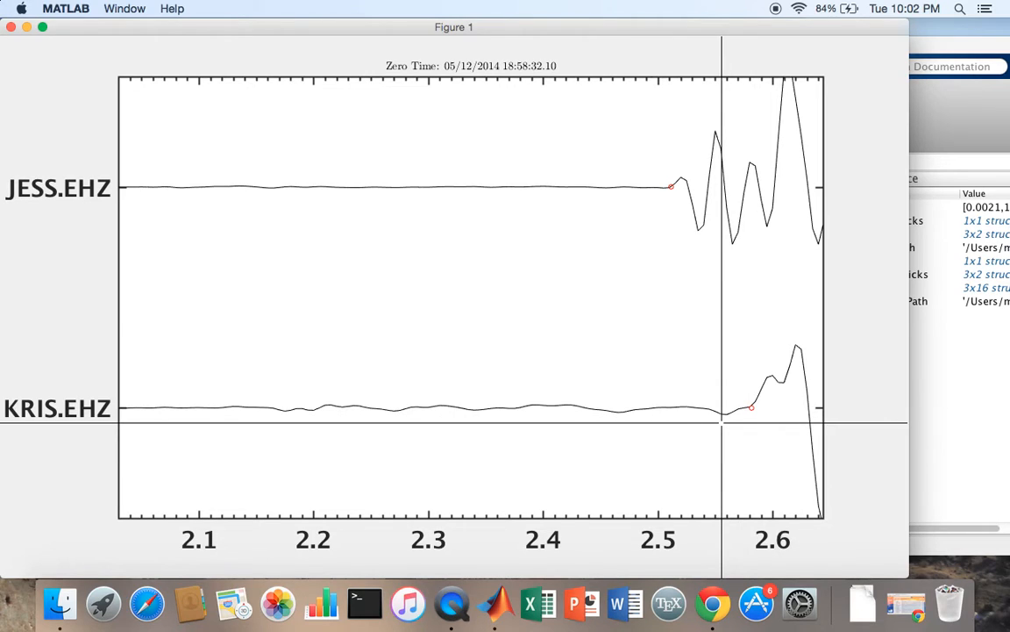
mouse_move(724, 427)
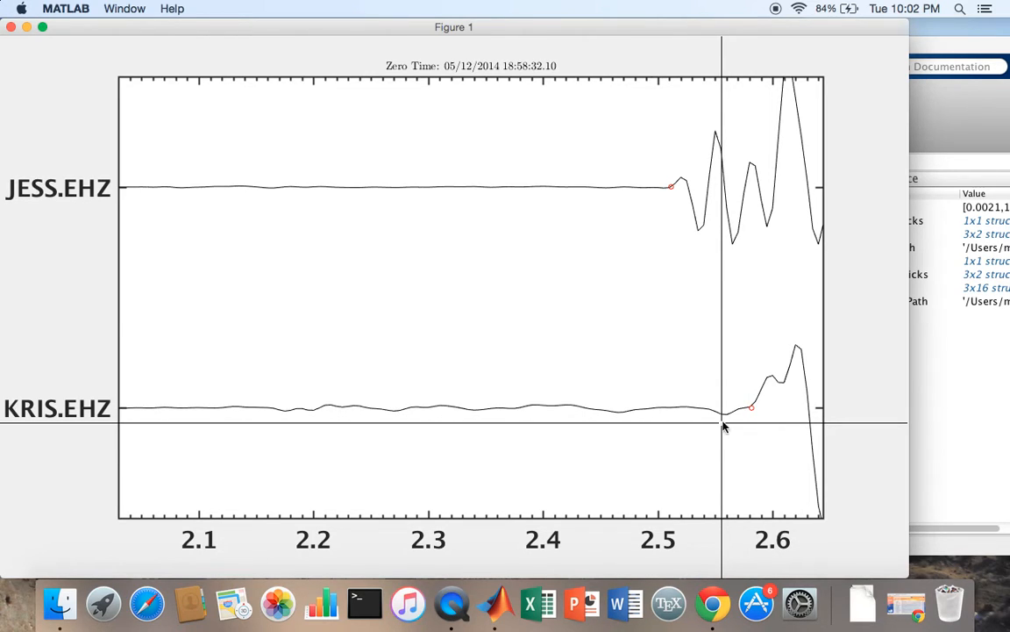
mouse_move(970, 110)
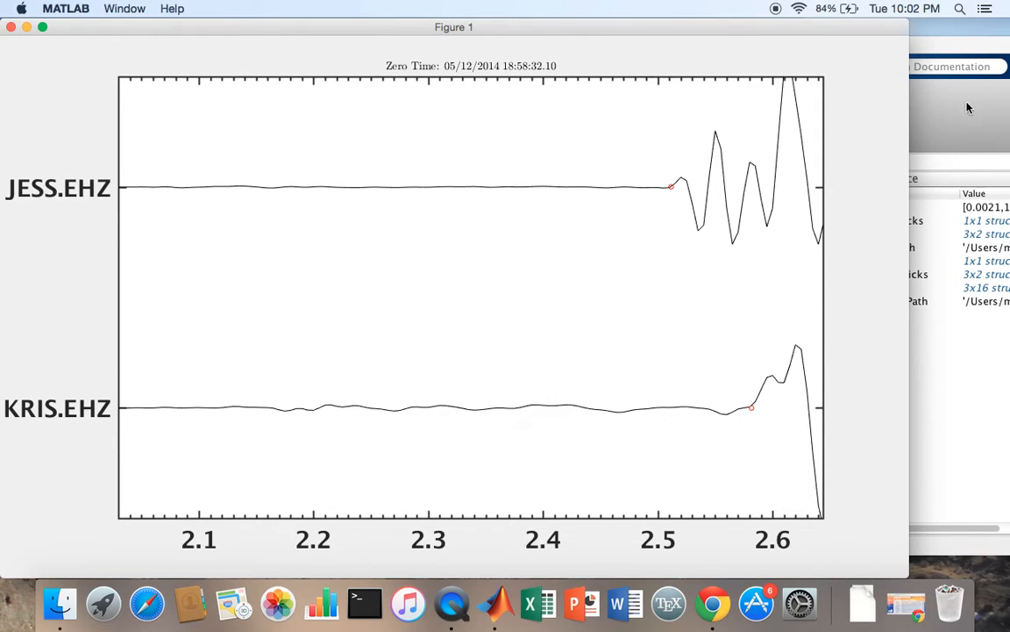
mouse_move(833, 300)
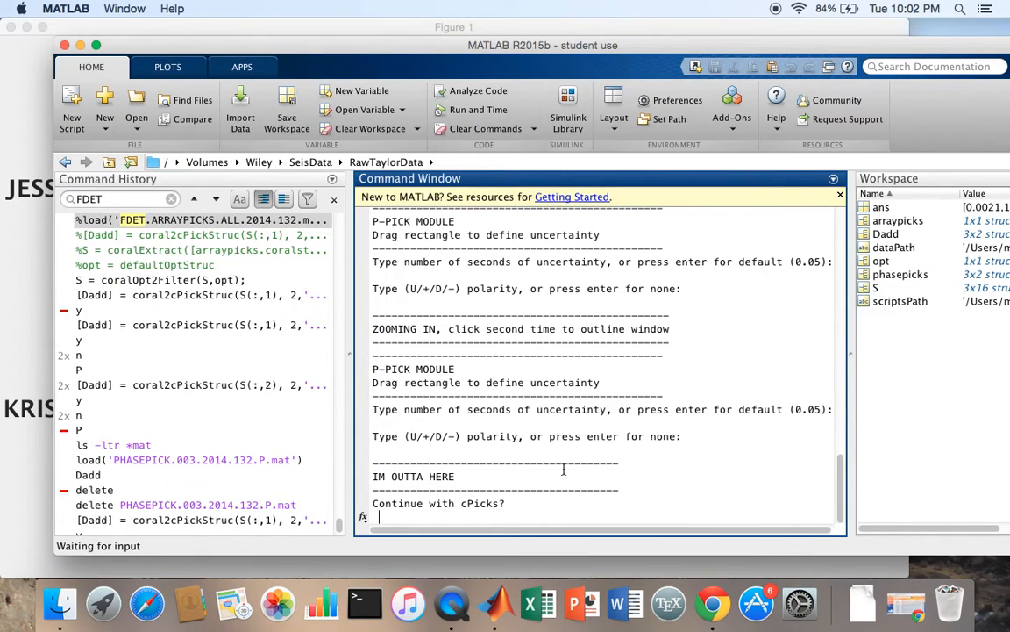
Answer n to the prompts, label the first day's picks P, and stage picking for S(:,2).
text(n)
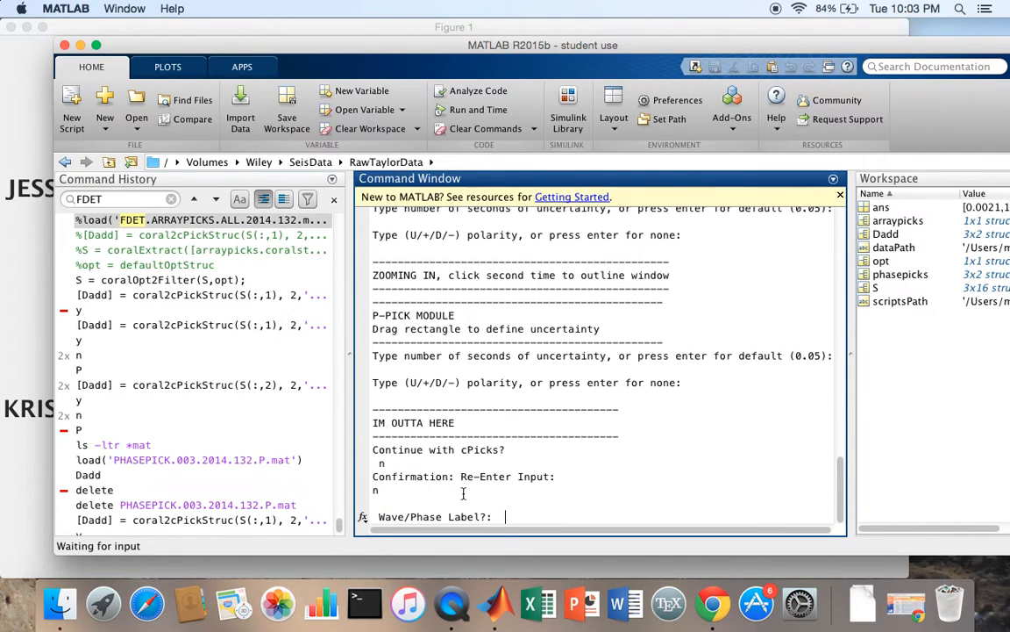
text(P)
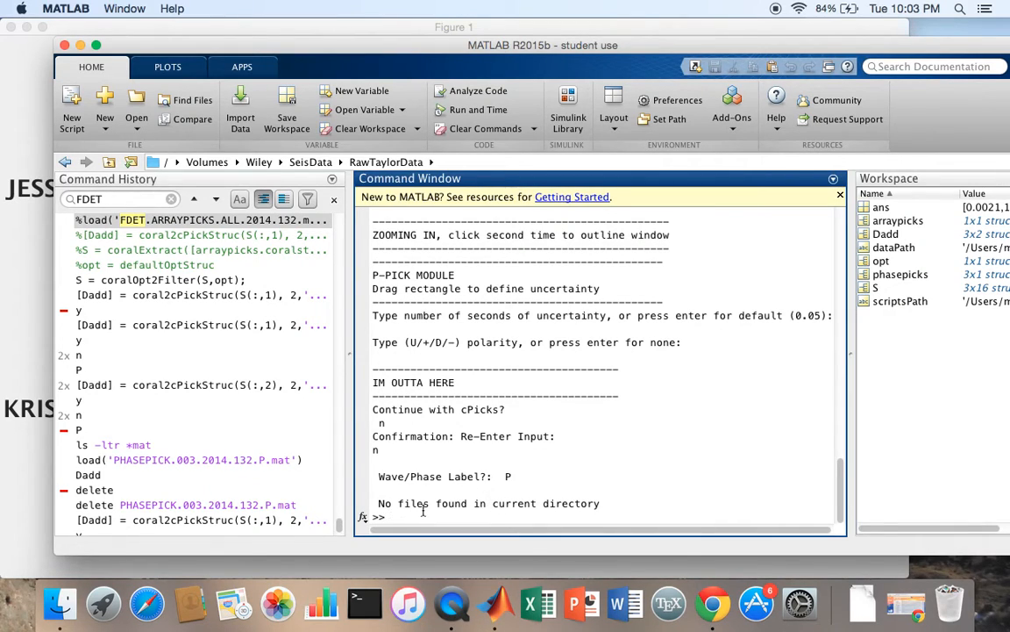
text(n)
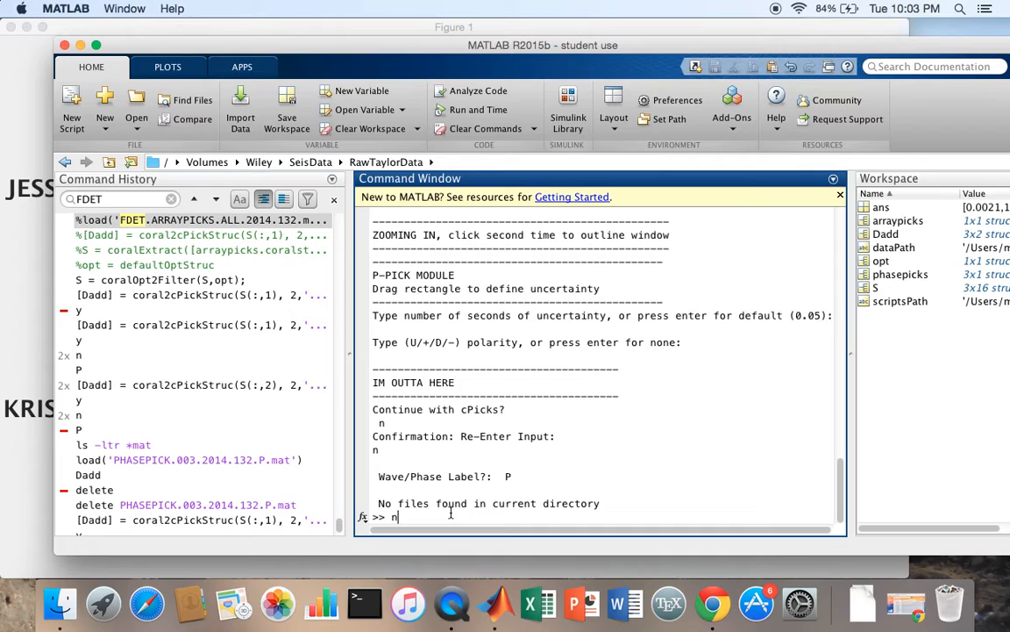
text(Struc(S(:,2), 2,'save');)
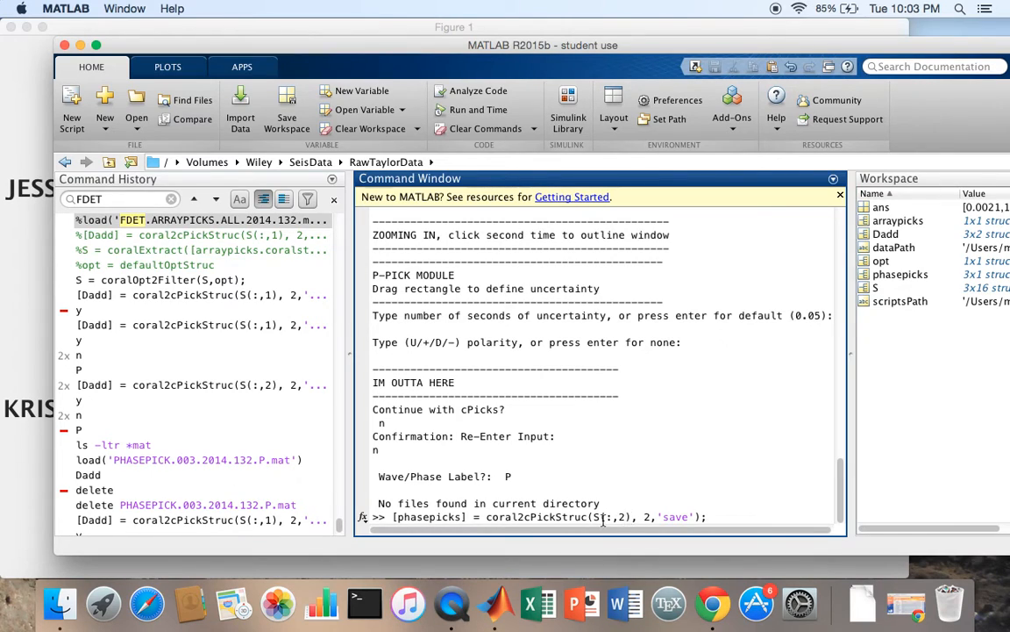
mouse_move(628, 531)
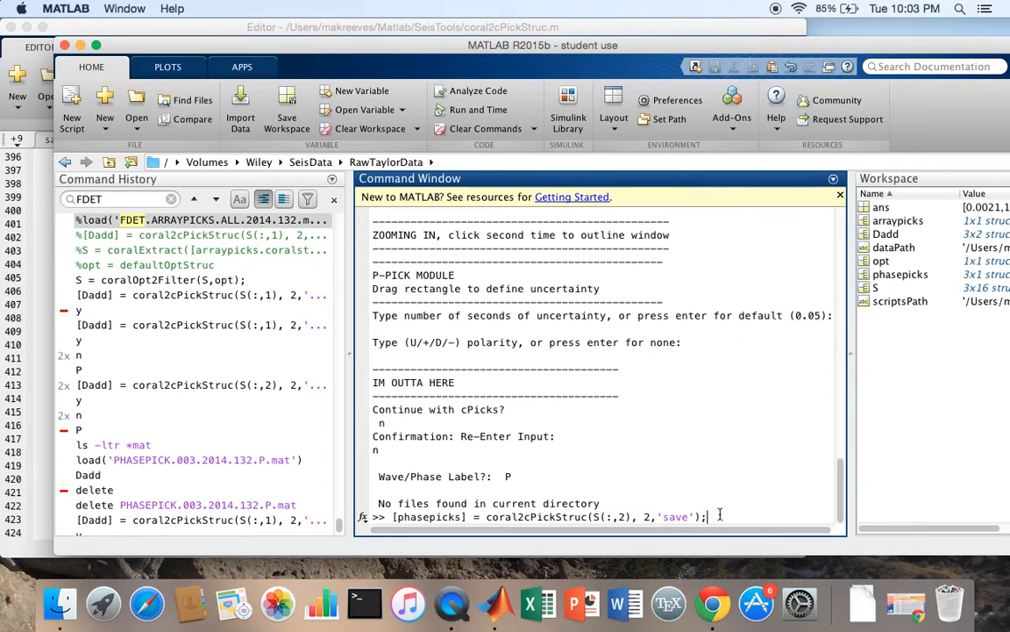
Run coral2cPickStruc on S(:,2) to pick P onsets on JESS.EHZ and KRIS.EHZ.
key(enter)
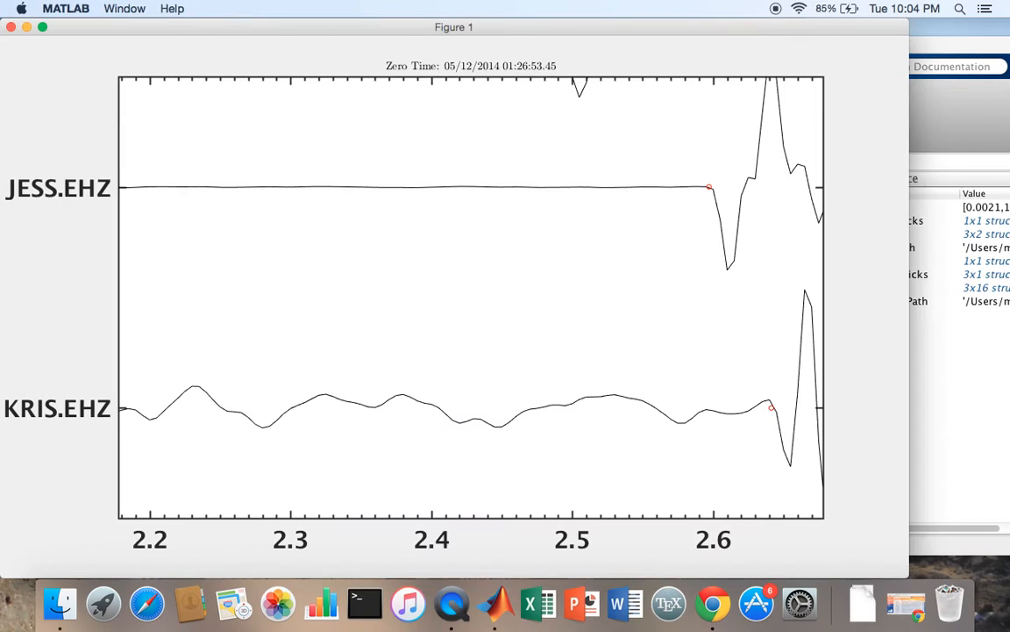
mouse_move(719, 429)
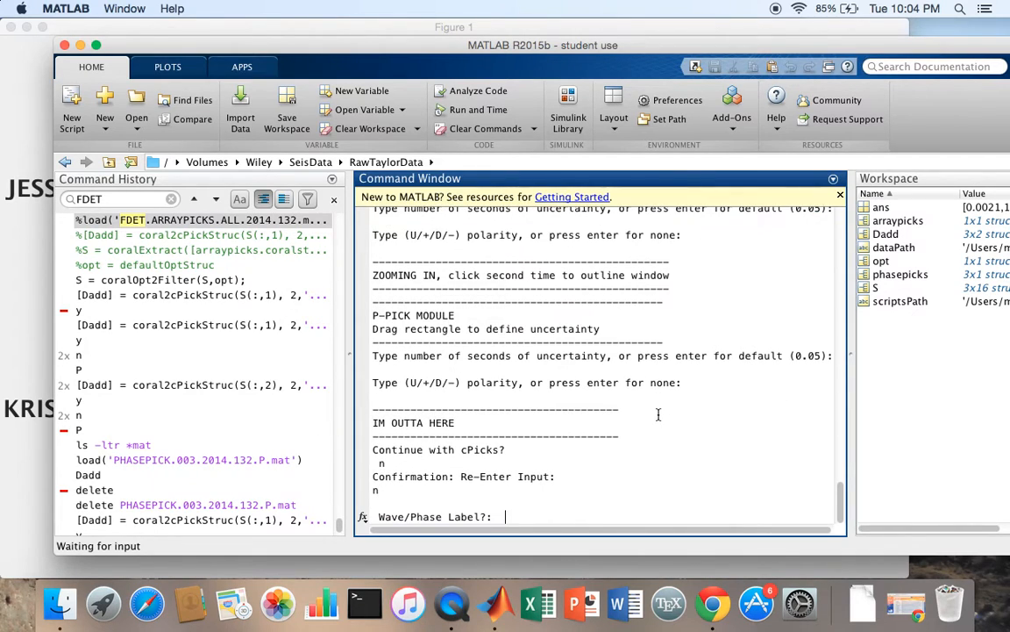
Label the second day's picks P, then list the PHASEPICK .mat files with ls -ltr.
text(P)
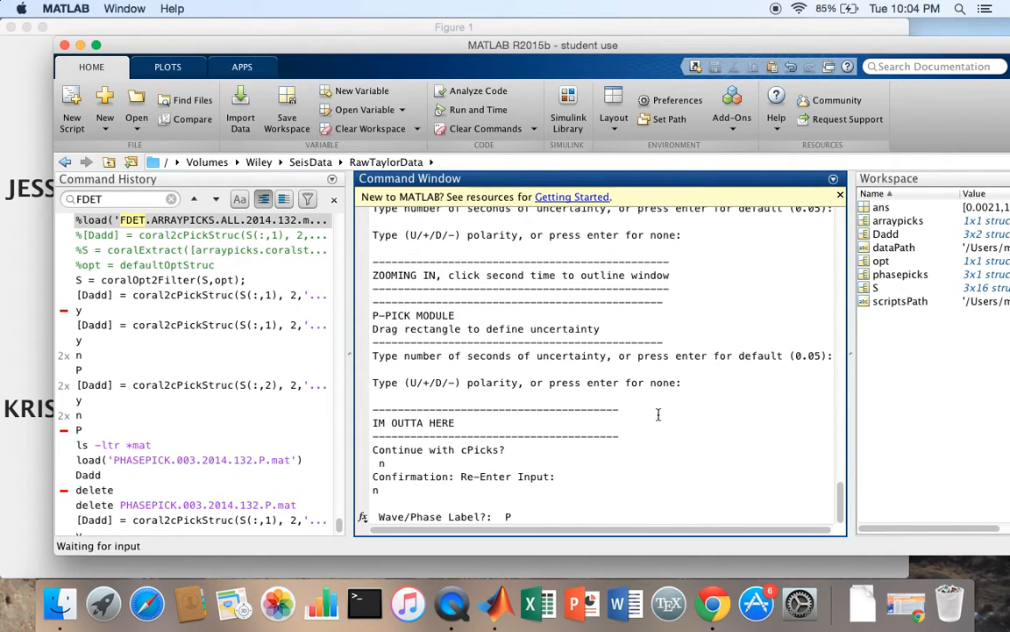
key(enter)
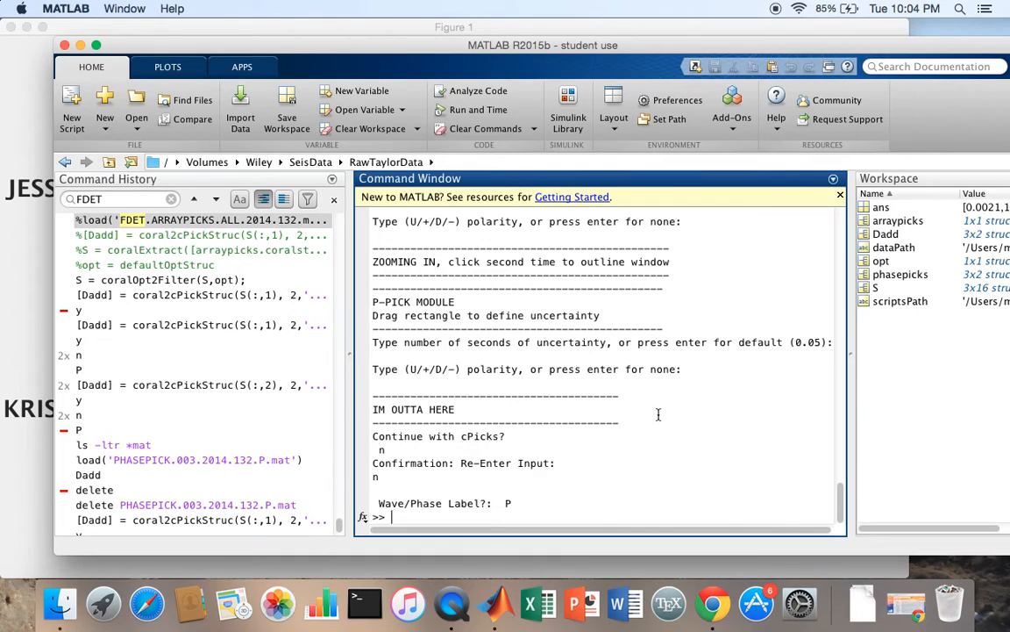
mouse_move(640, 443)
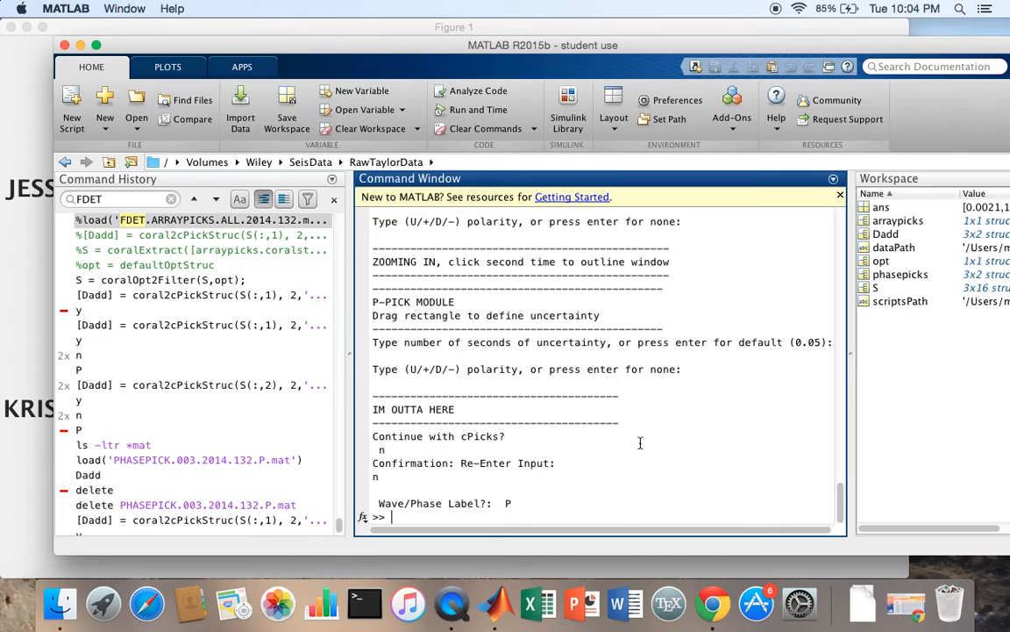
text(ls -ltr)
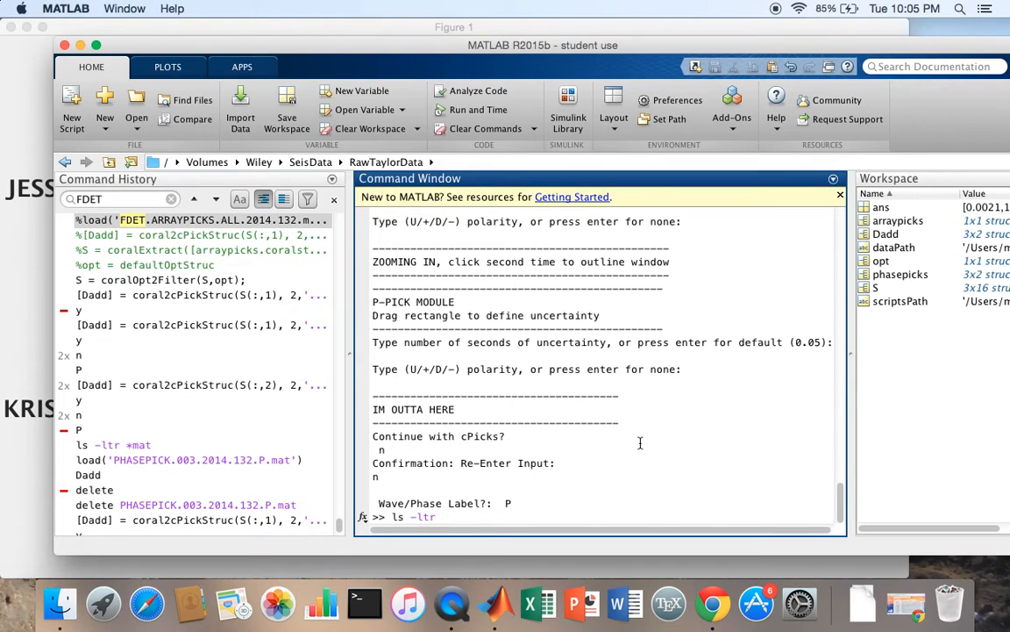
text(PHAP)
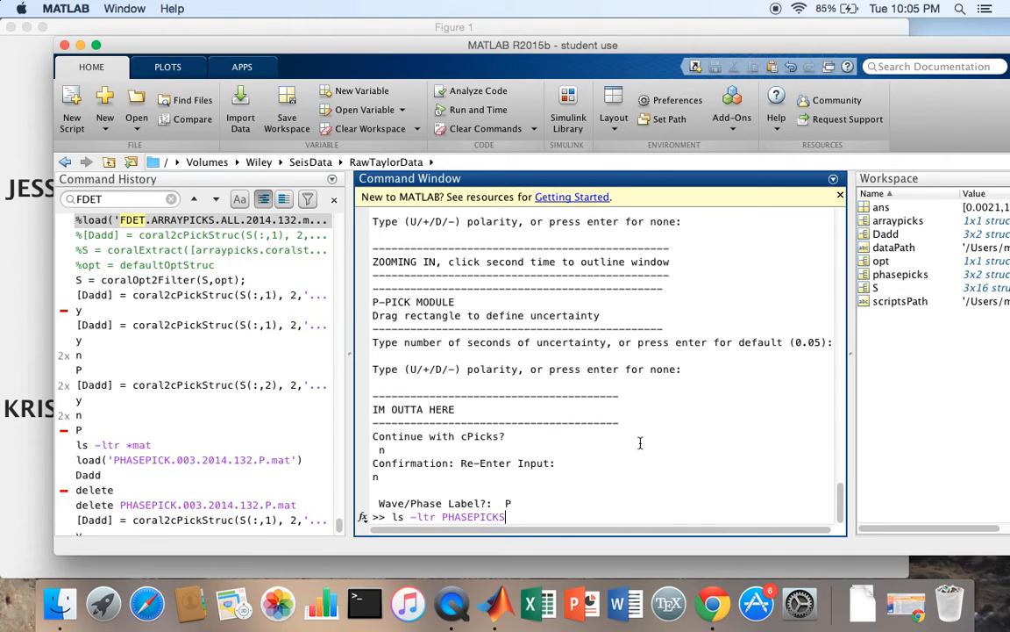
text(*20)
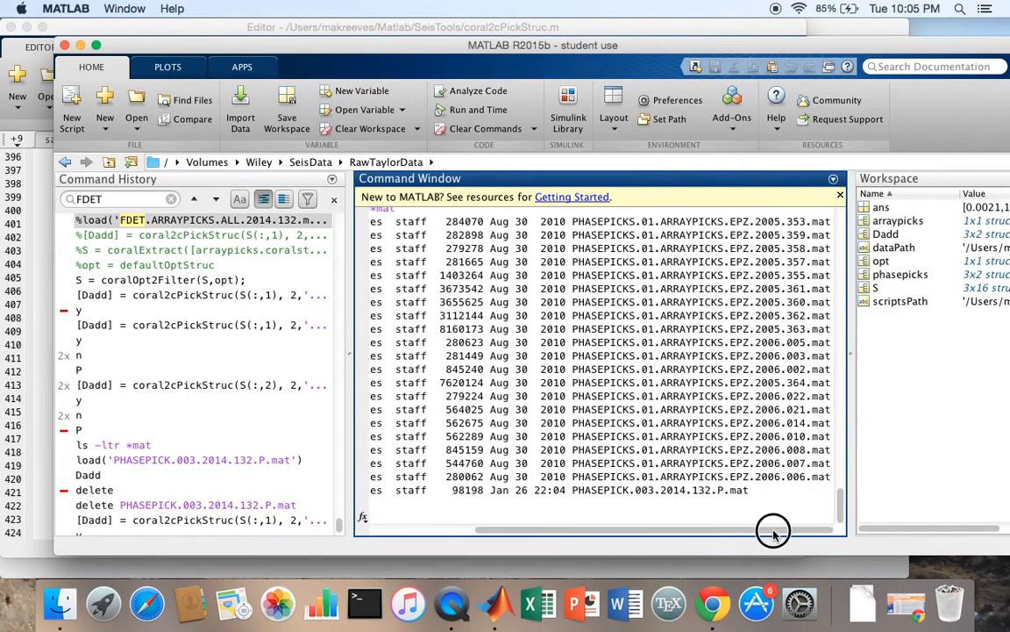
Load PHASEPICK.003.2014.132.P.mat and display the 3x2 phasepicks struct array.
double_click(623, 489)
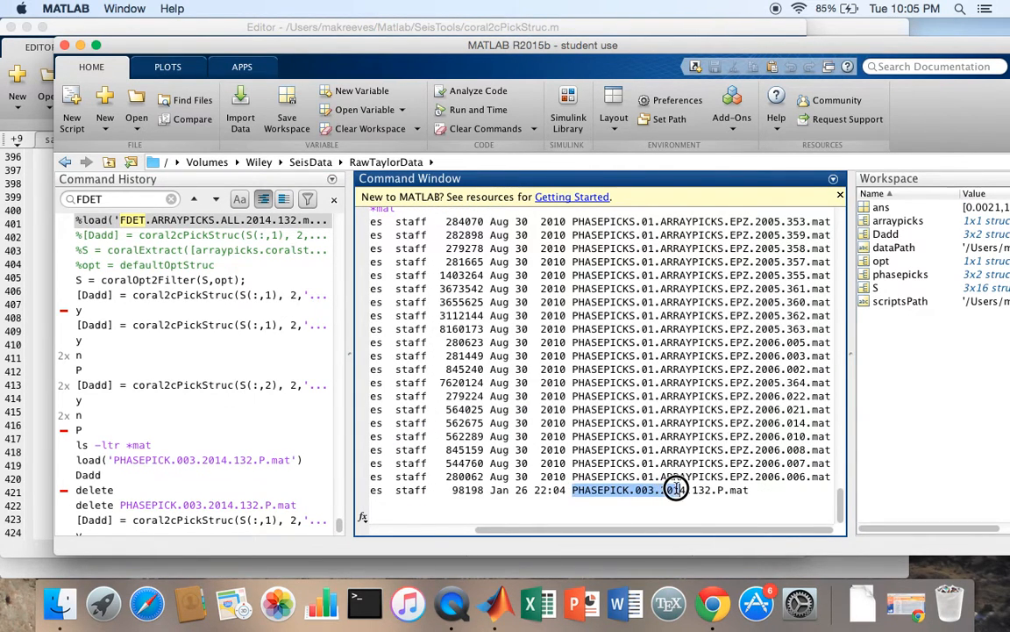
text(loa)
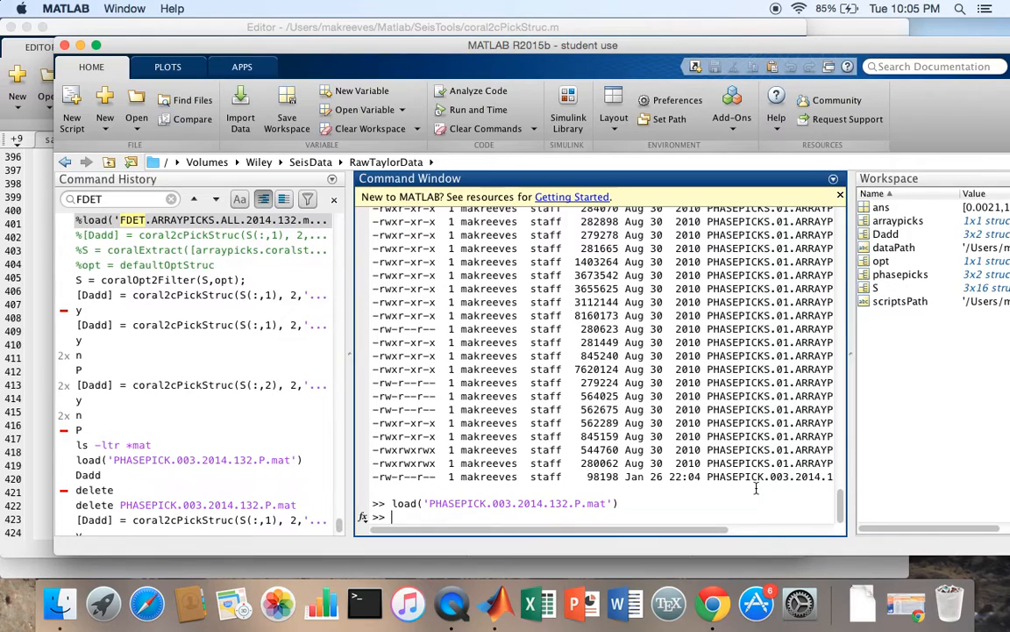
text(phasepicks)
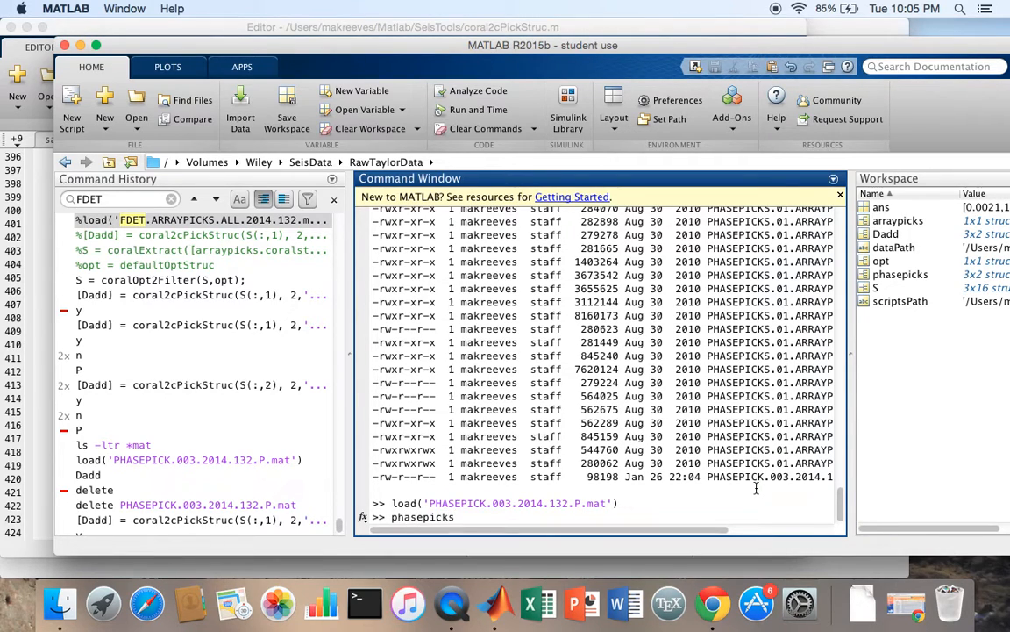
key(enter)
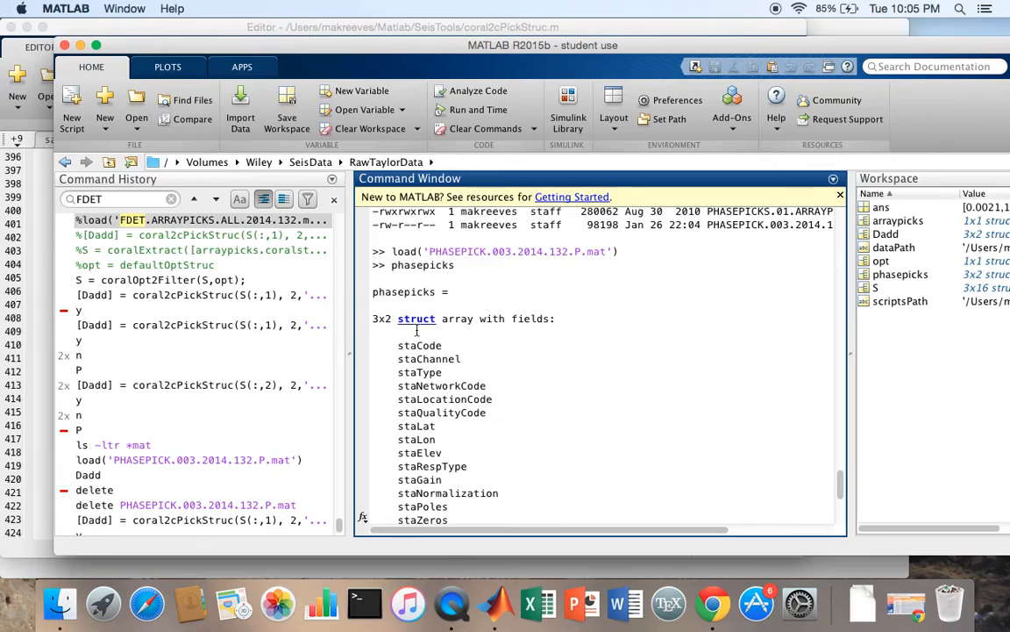
mouse_move(545, 373)
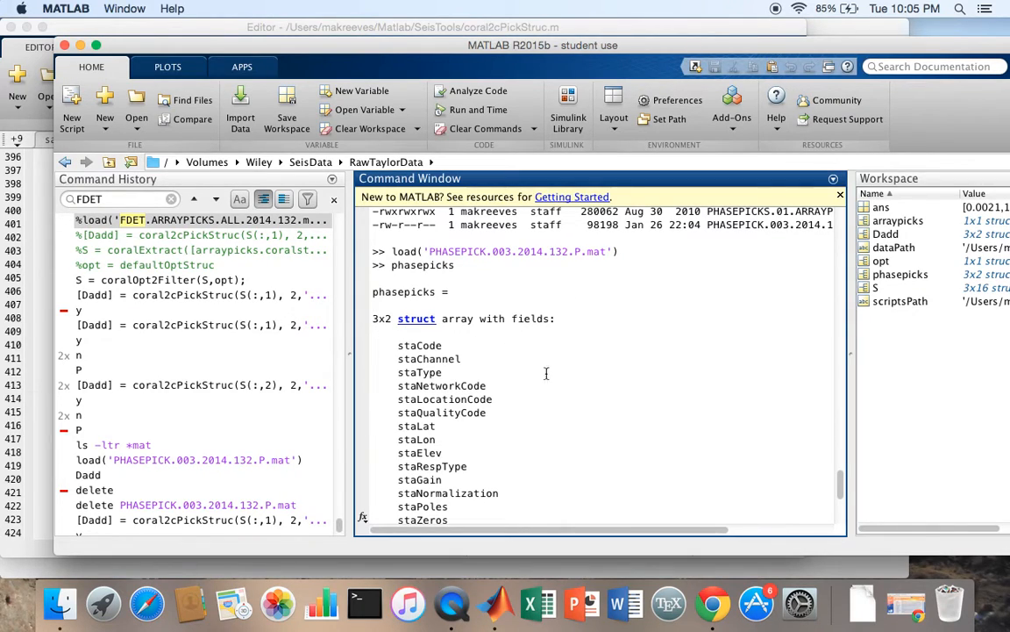